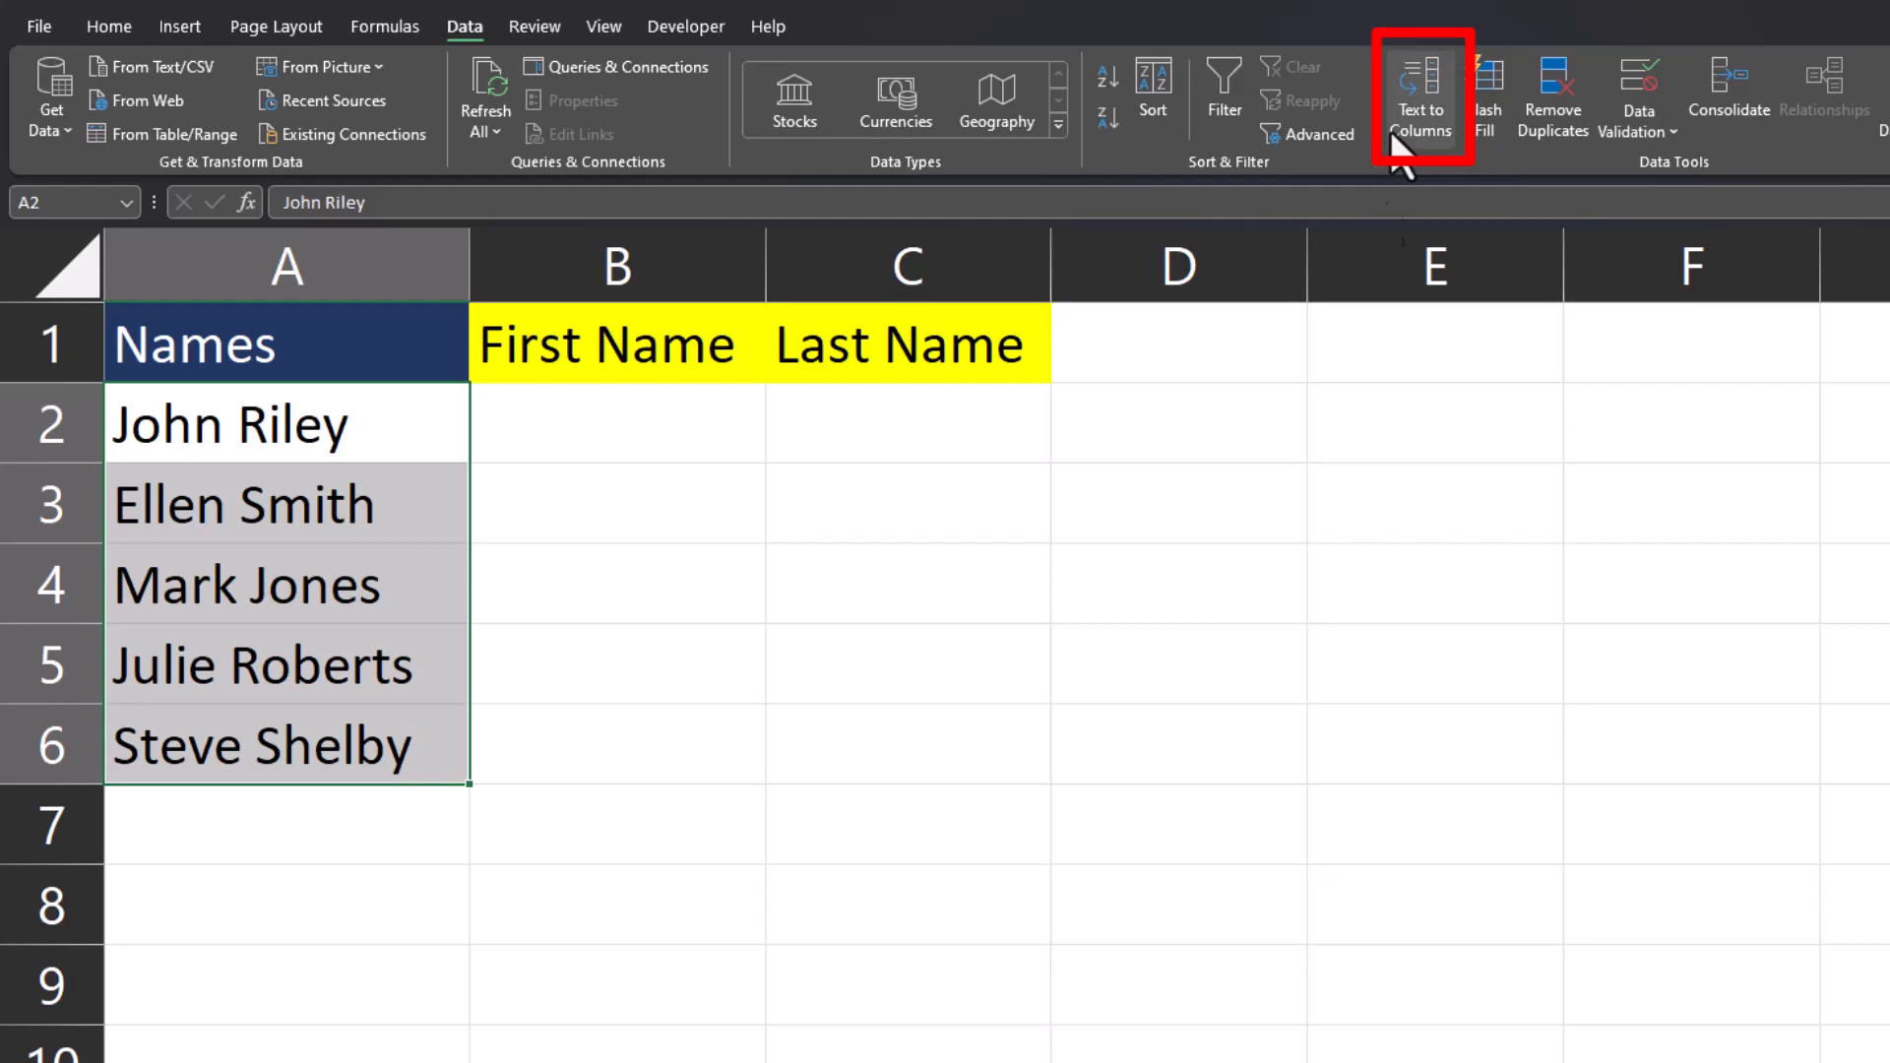
Step: Run Text to Columns on A2:A6 as Delimited text split on Space, through to the destination step
click(1419, 95)
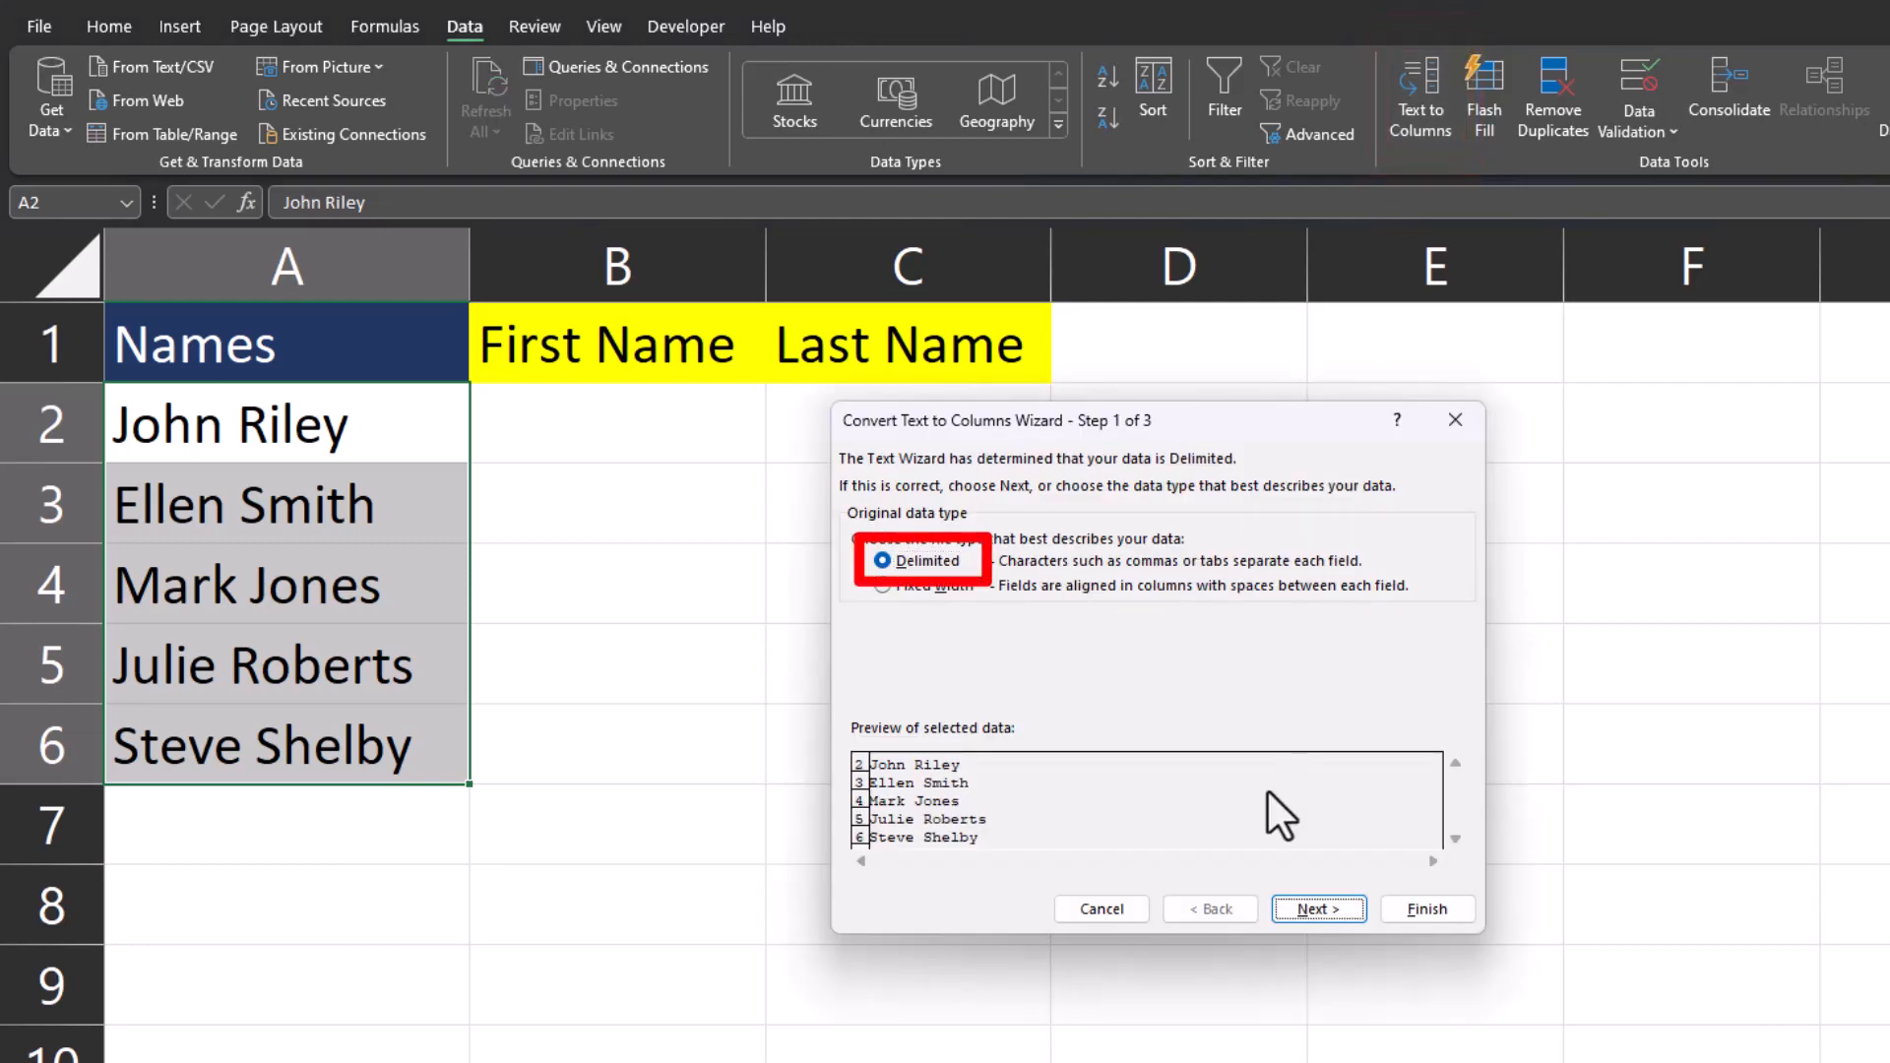
click(1317, 910)
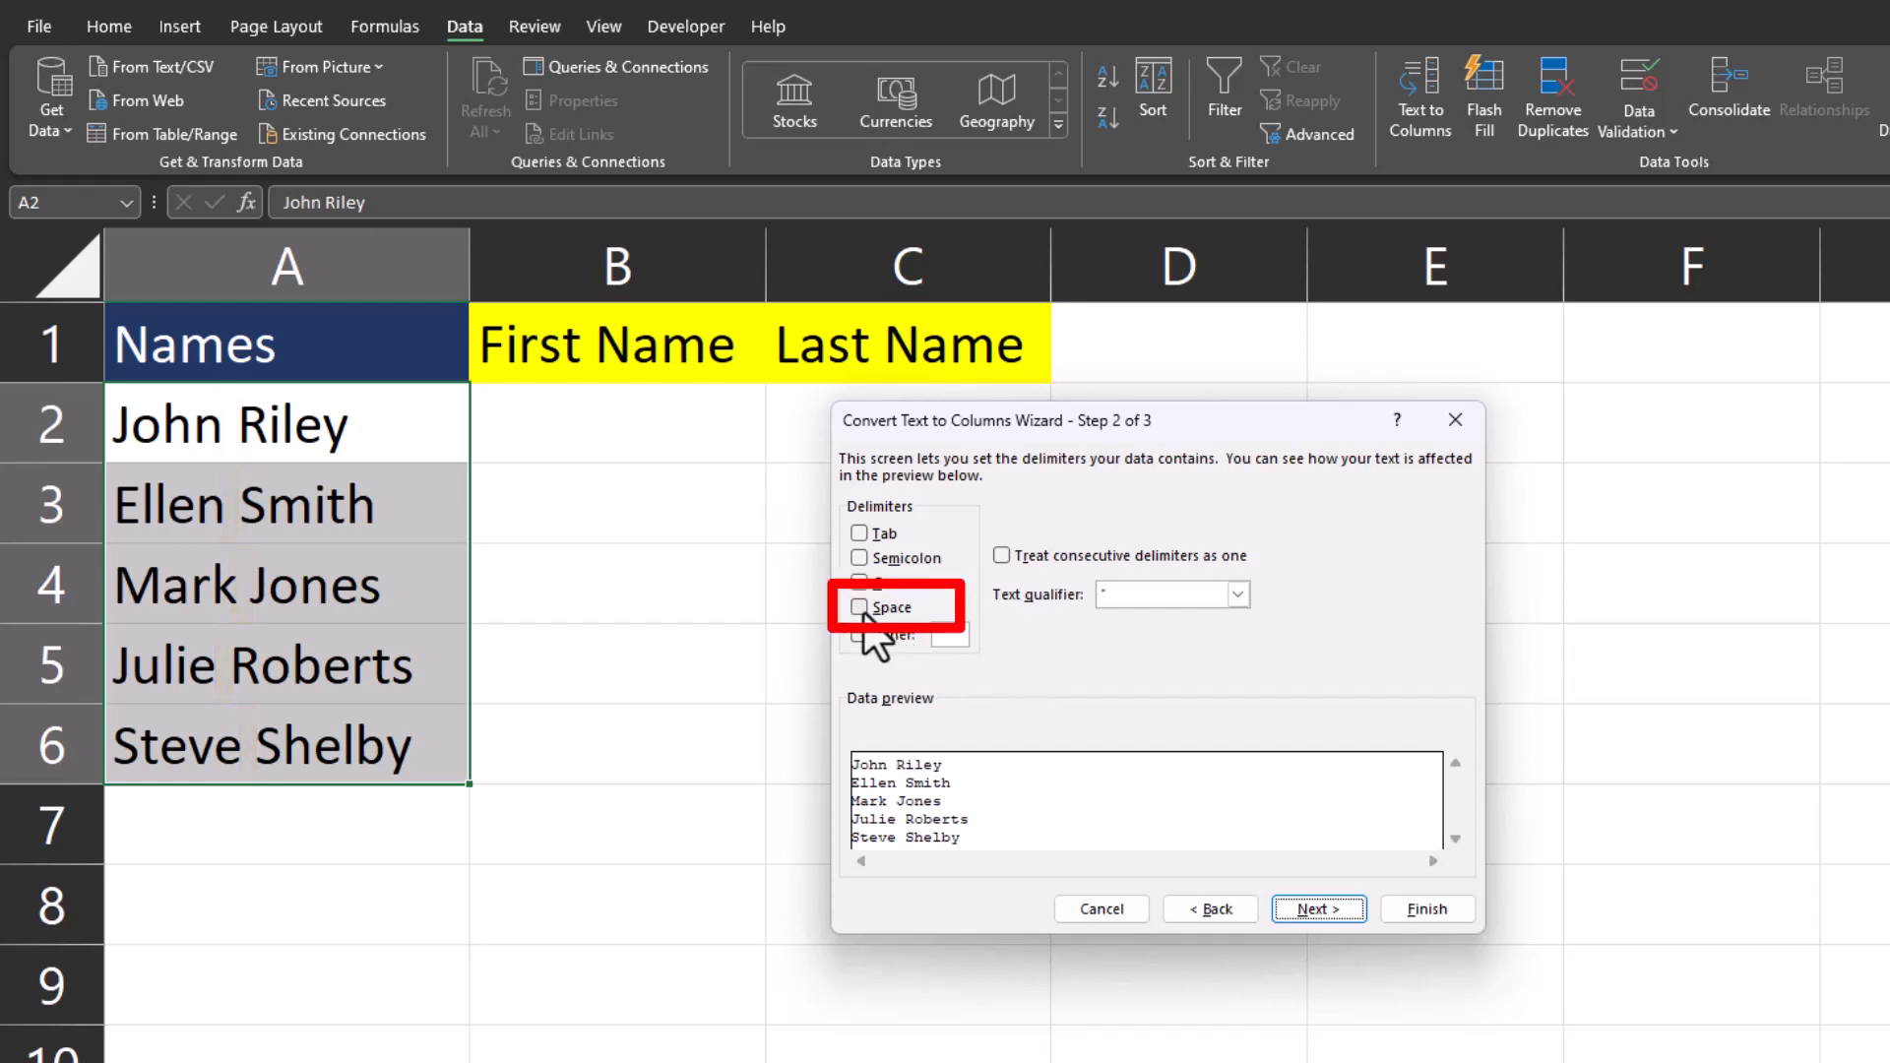
click(861, 606)
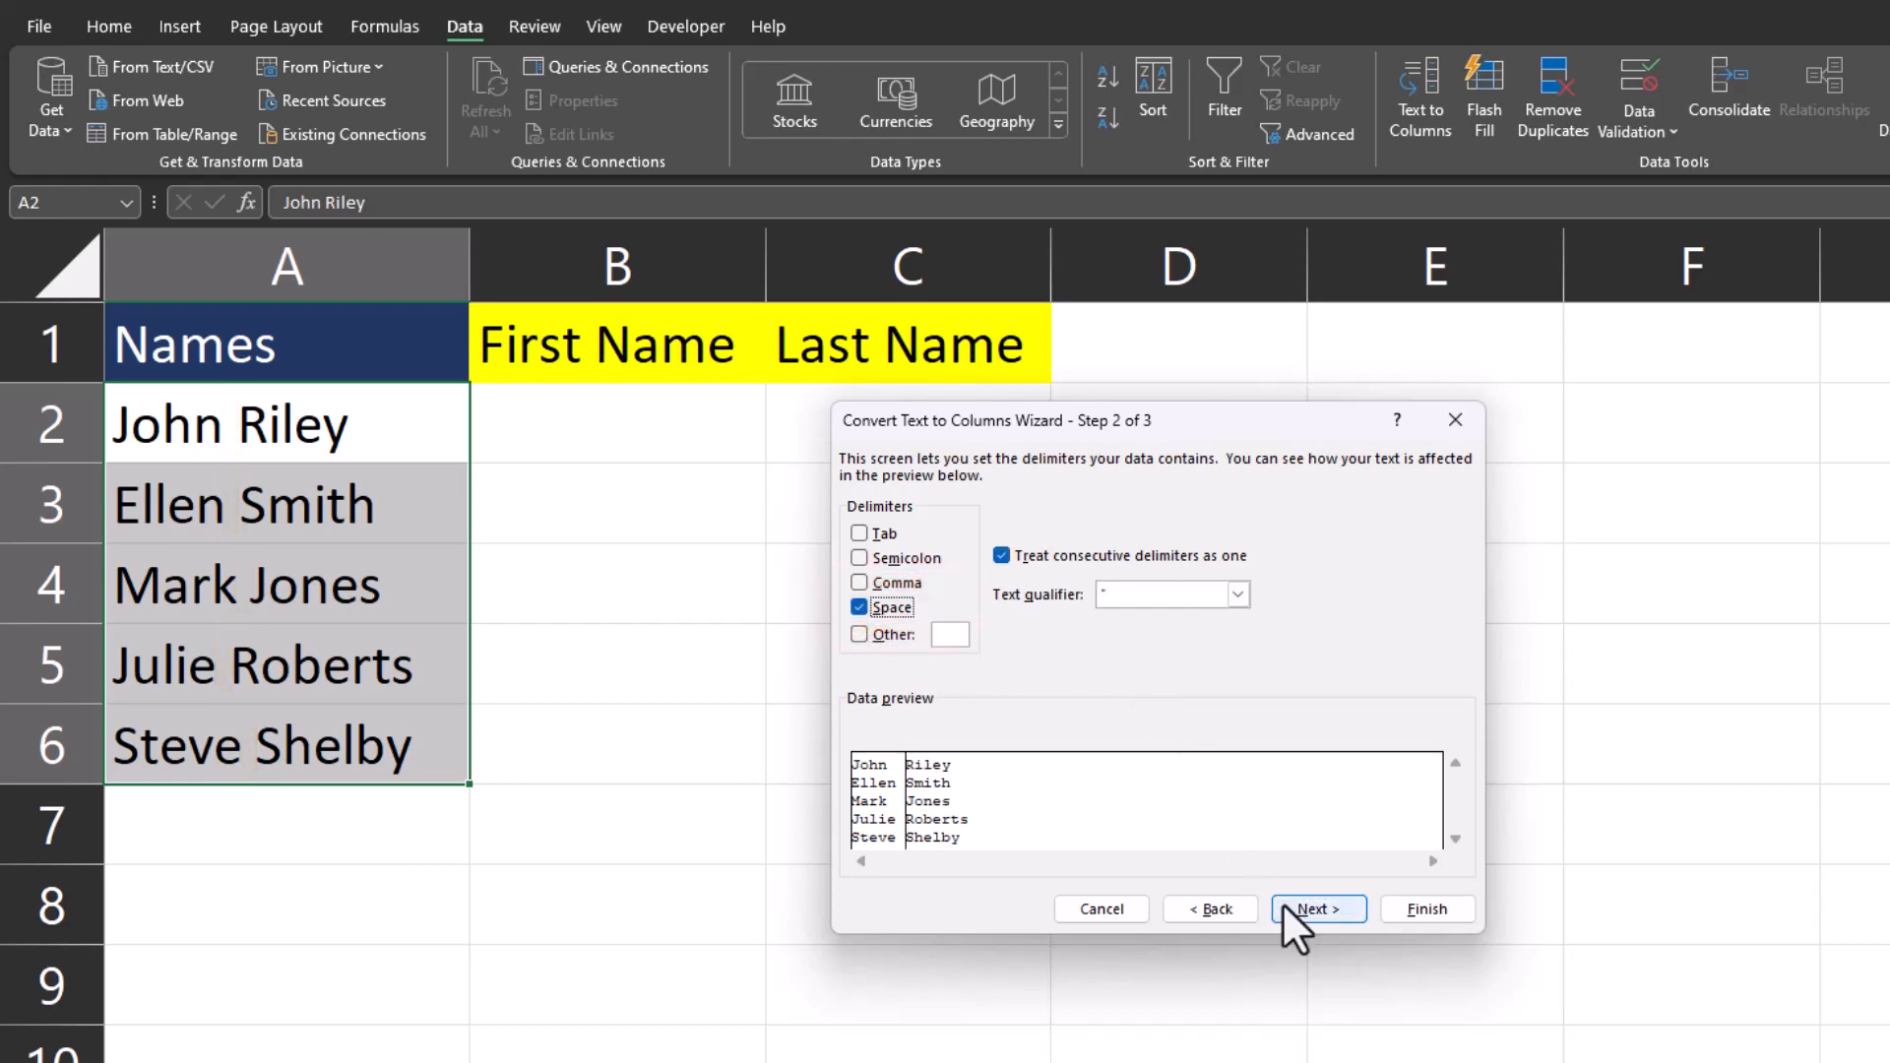
click(1318, 907)
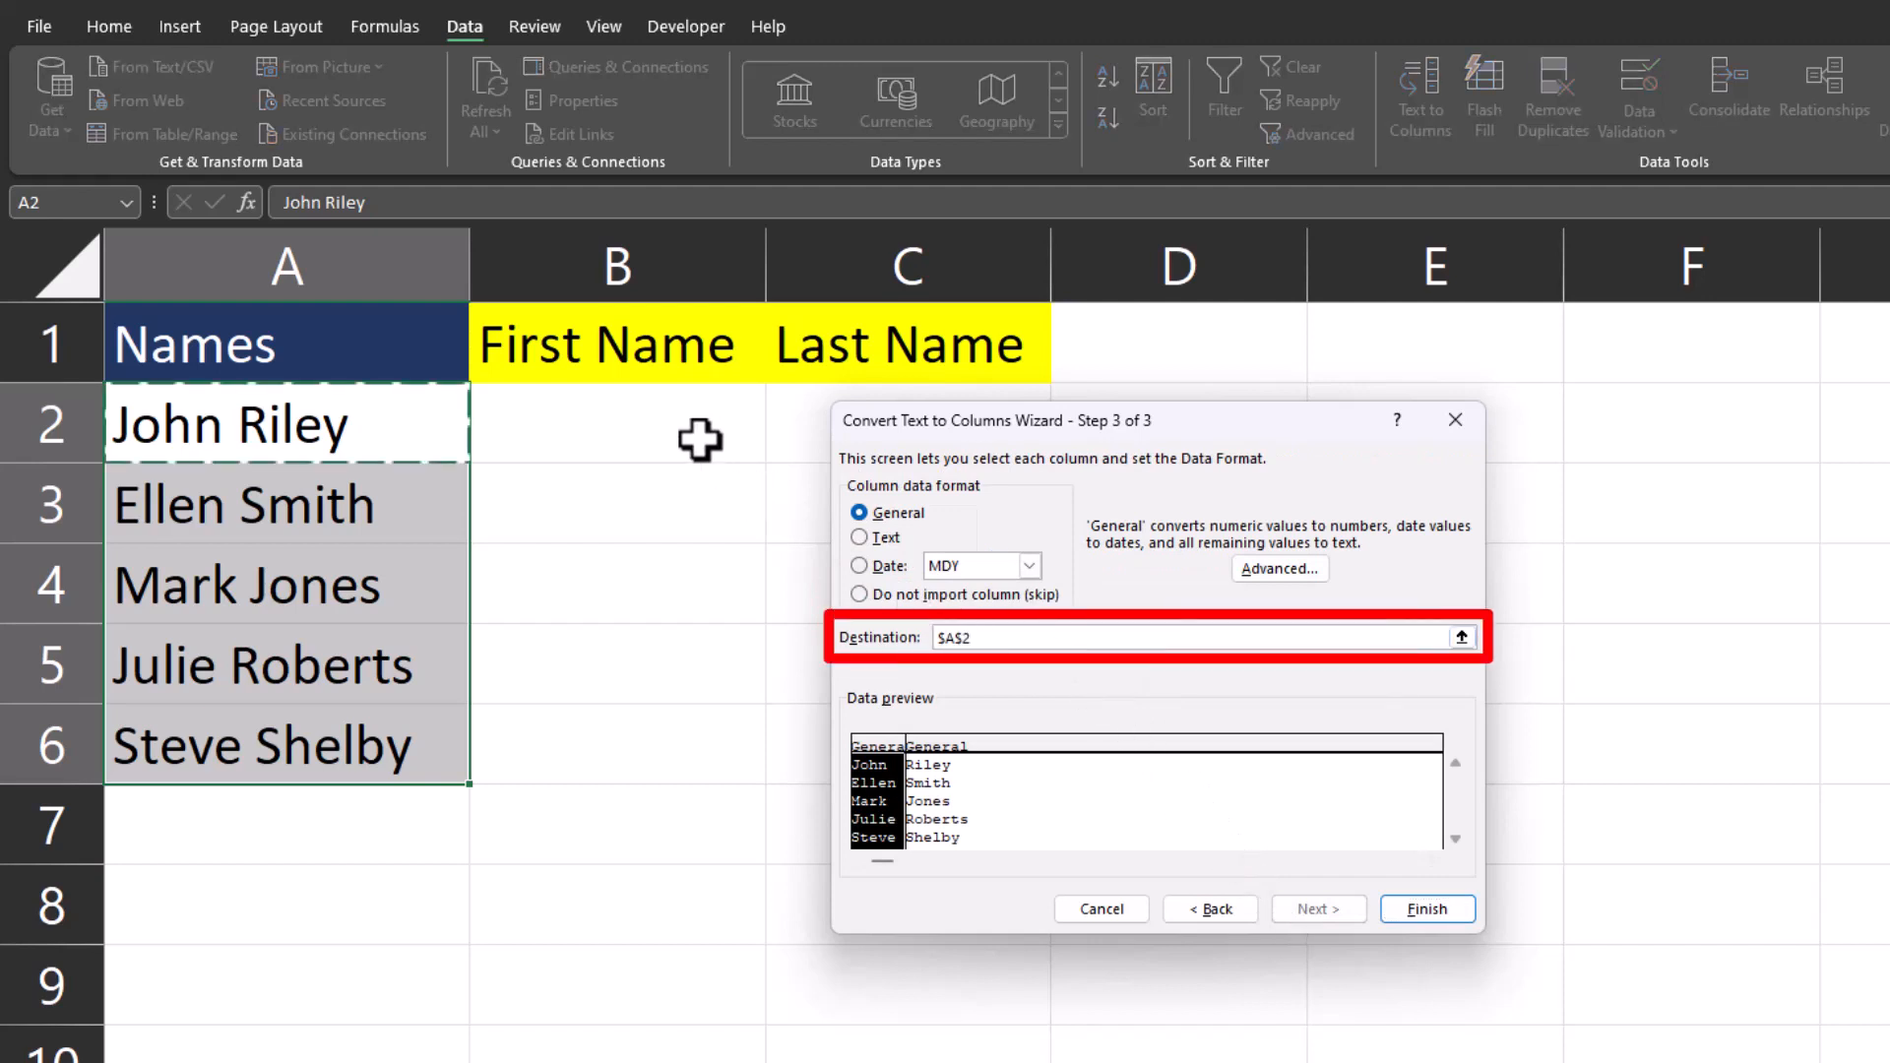
Step: Place the split names starting at B2, finish, then select the five 'Last, First' names in A2:A6
click(616, 421)
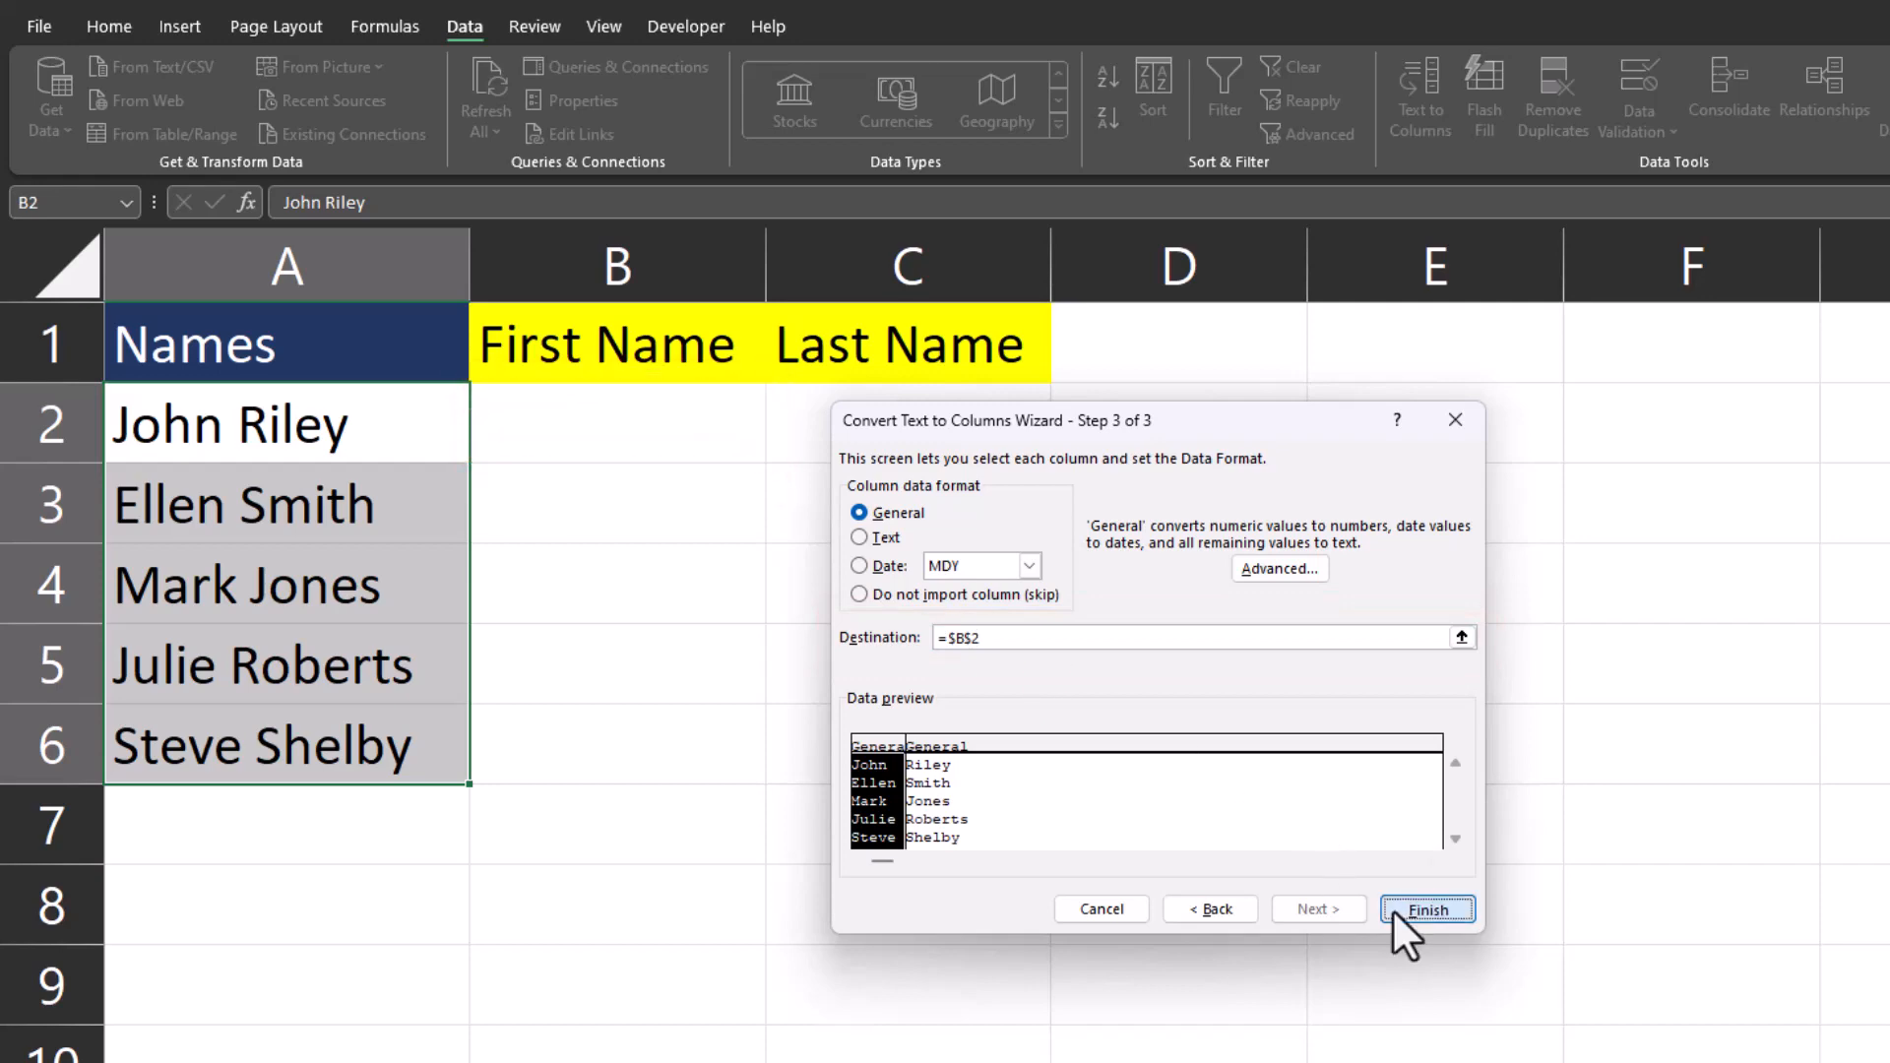
click(1425, 910)
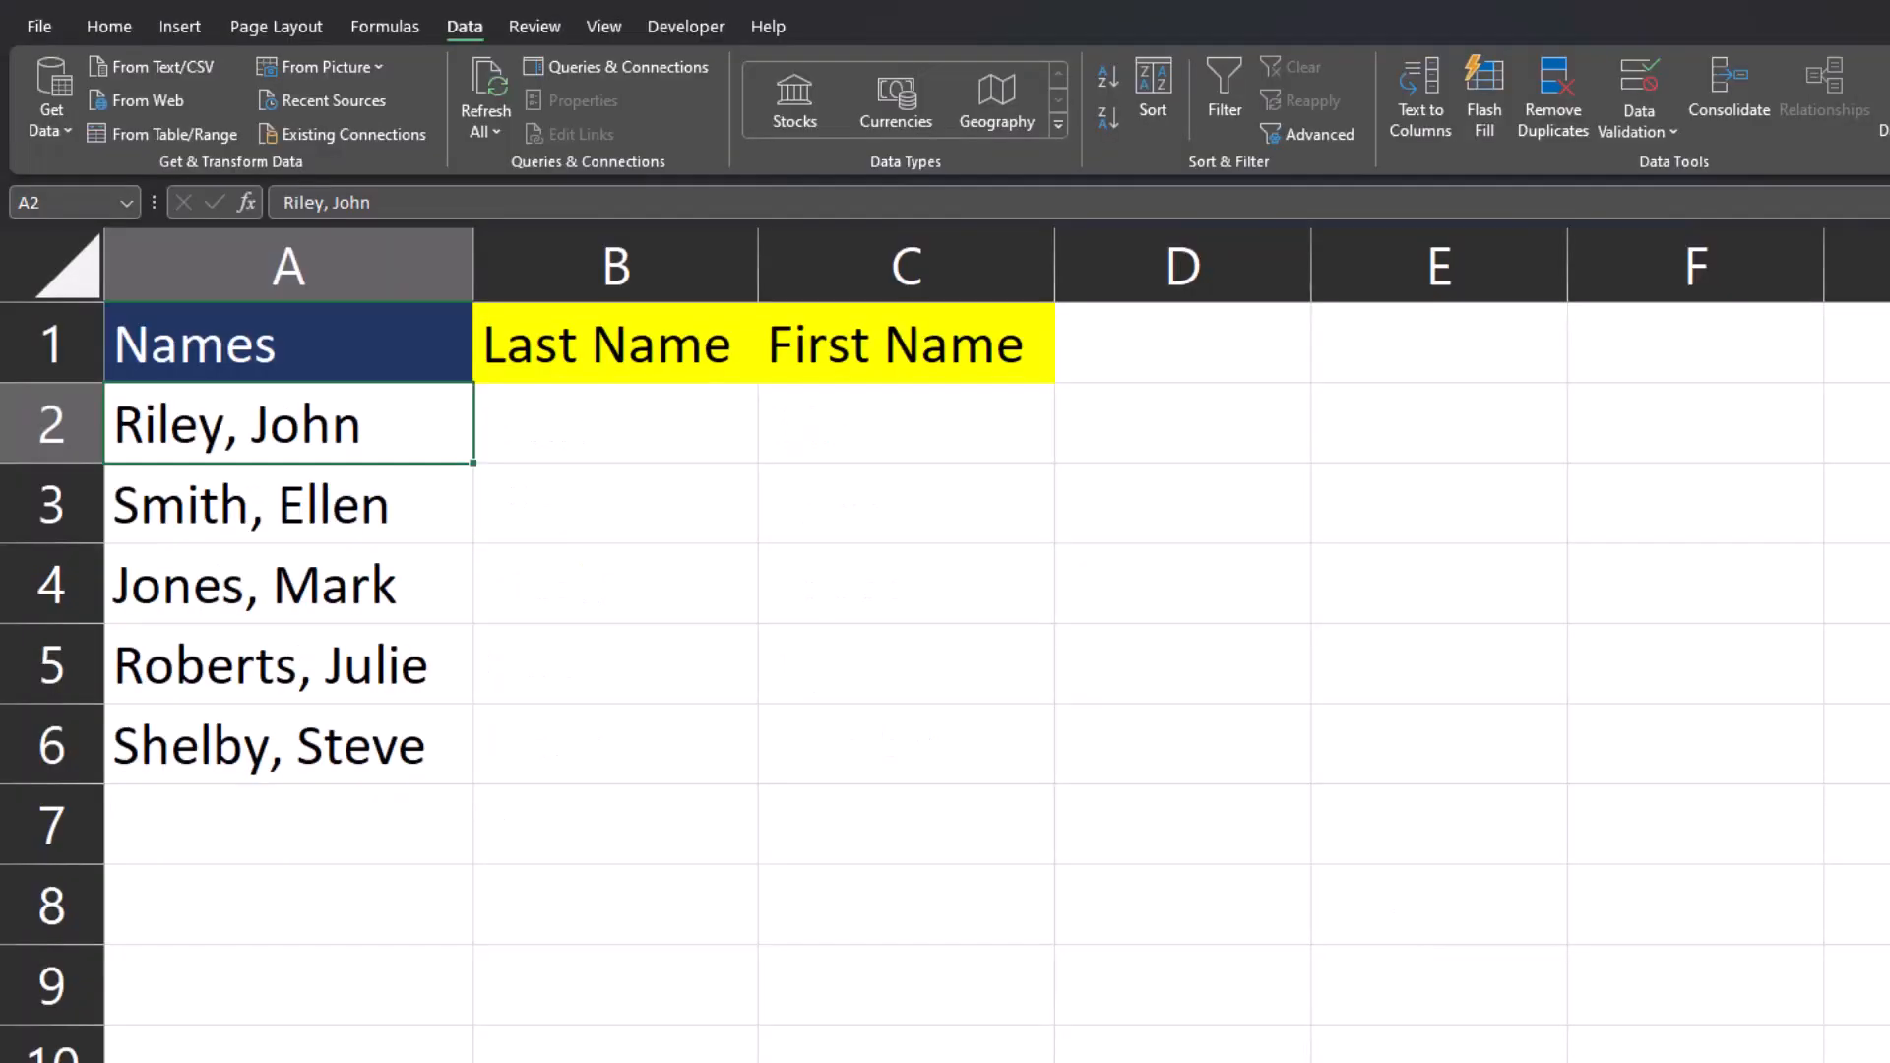
mouse_move(392, 963)
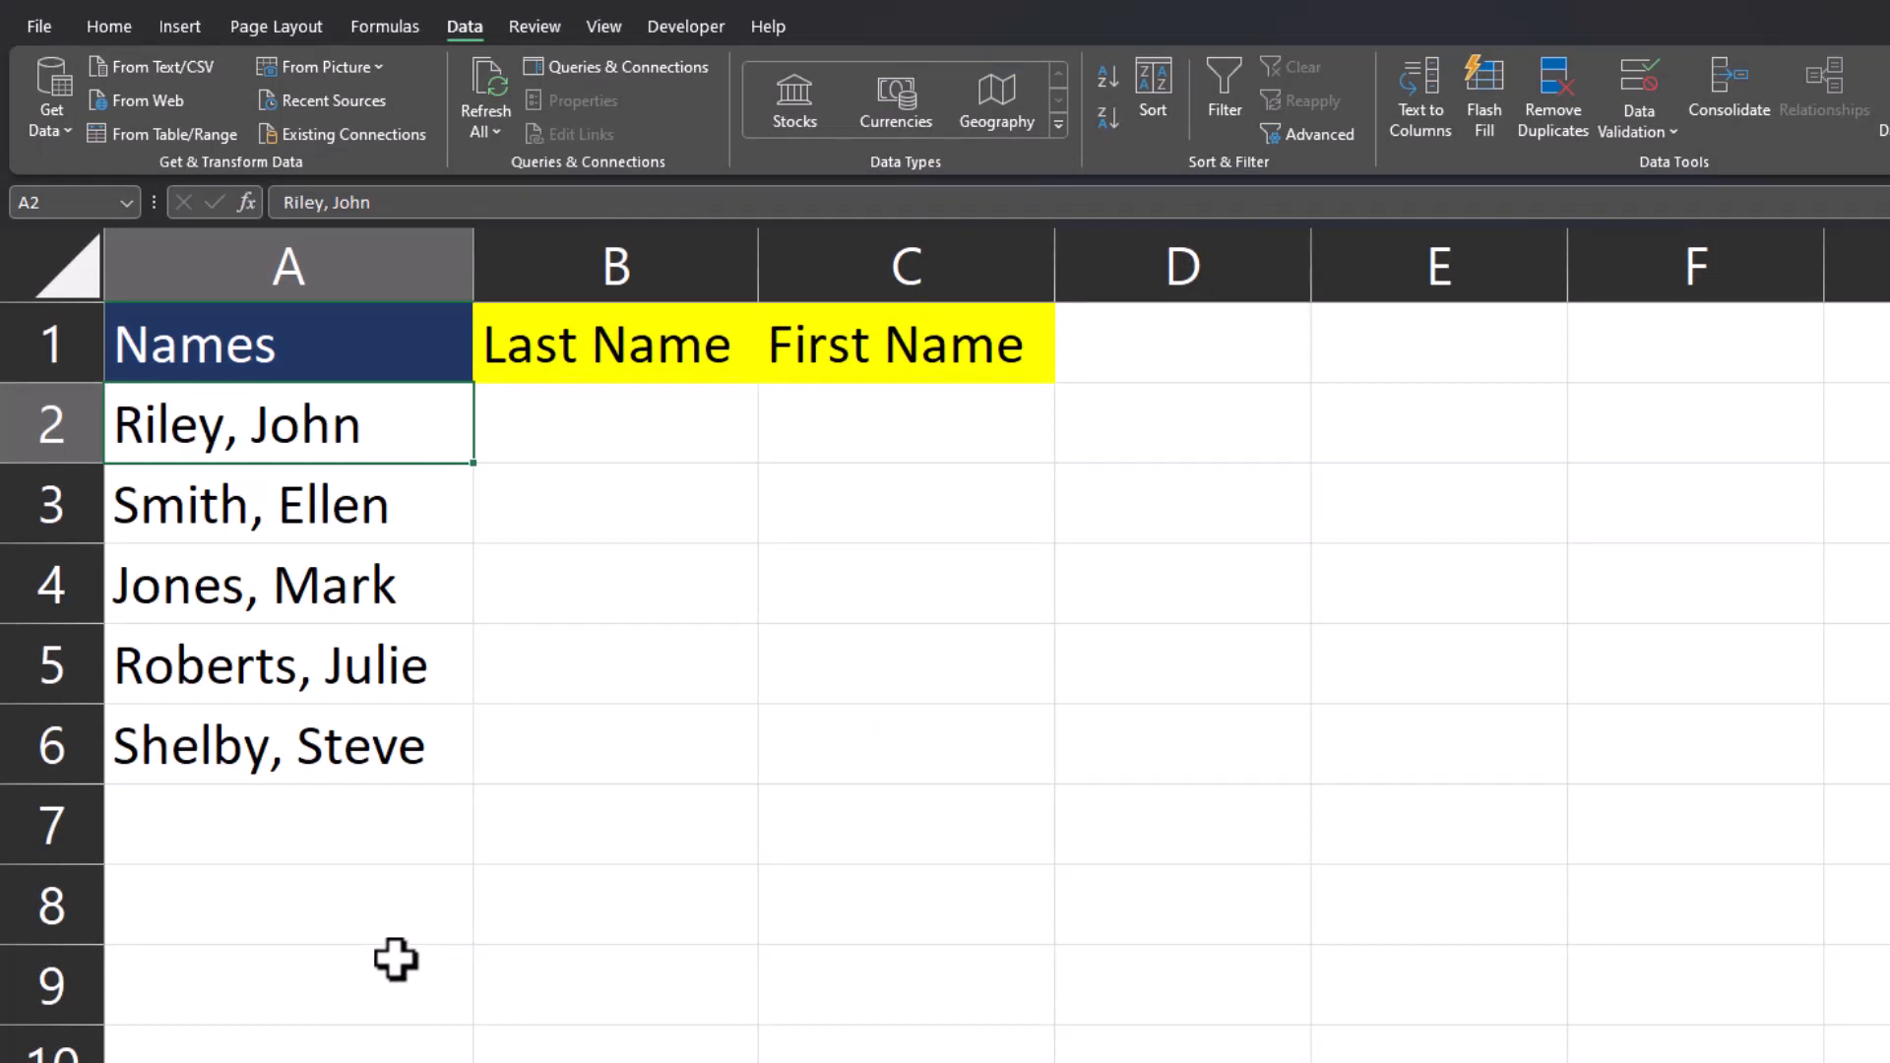
drag(288, 423, 288, 744)
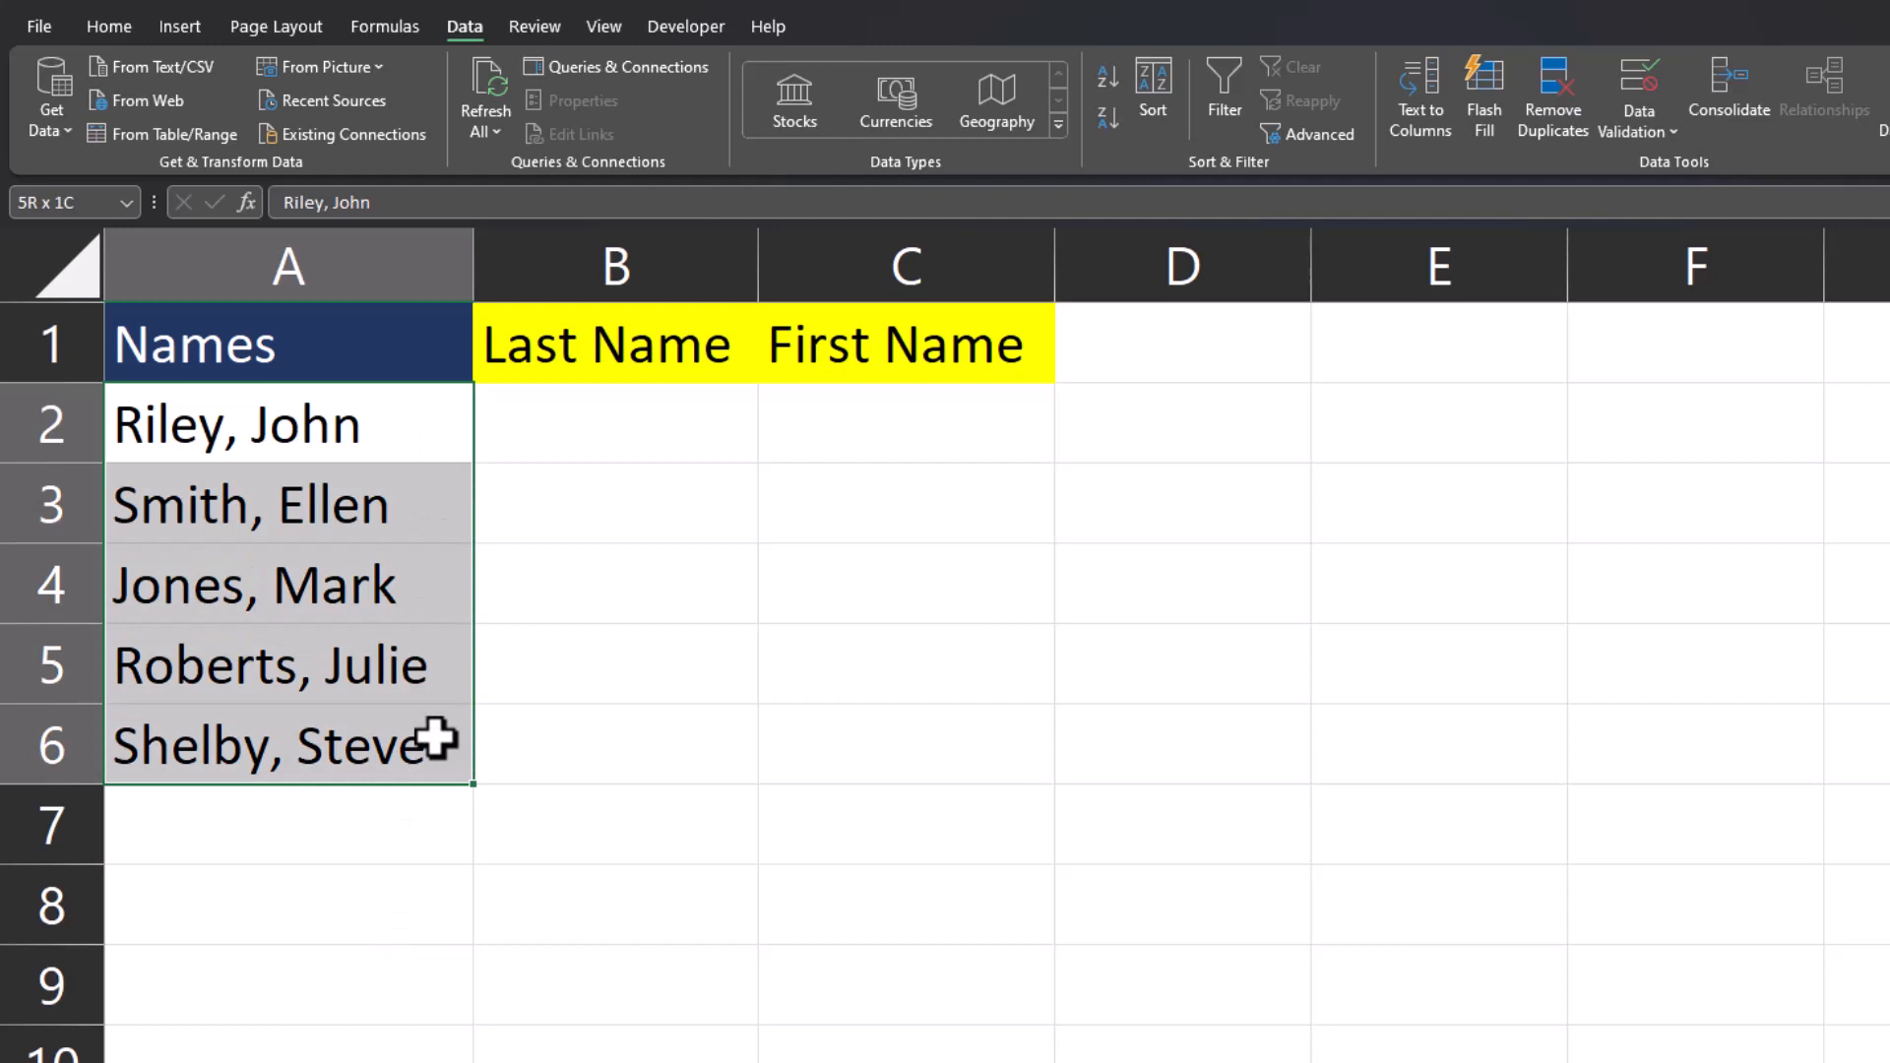
Step: Run Text to Columns on the second list, splitting on both Comma and Space, up to the destination step
click(1419, 97)
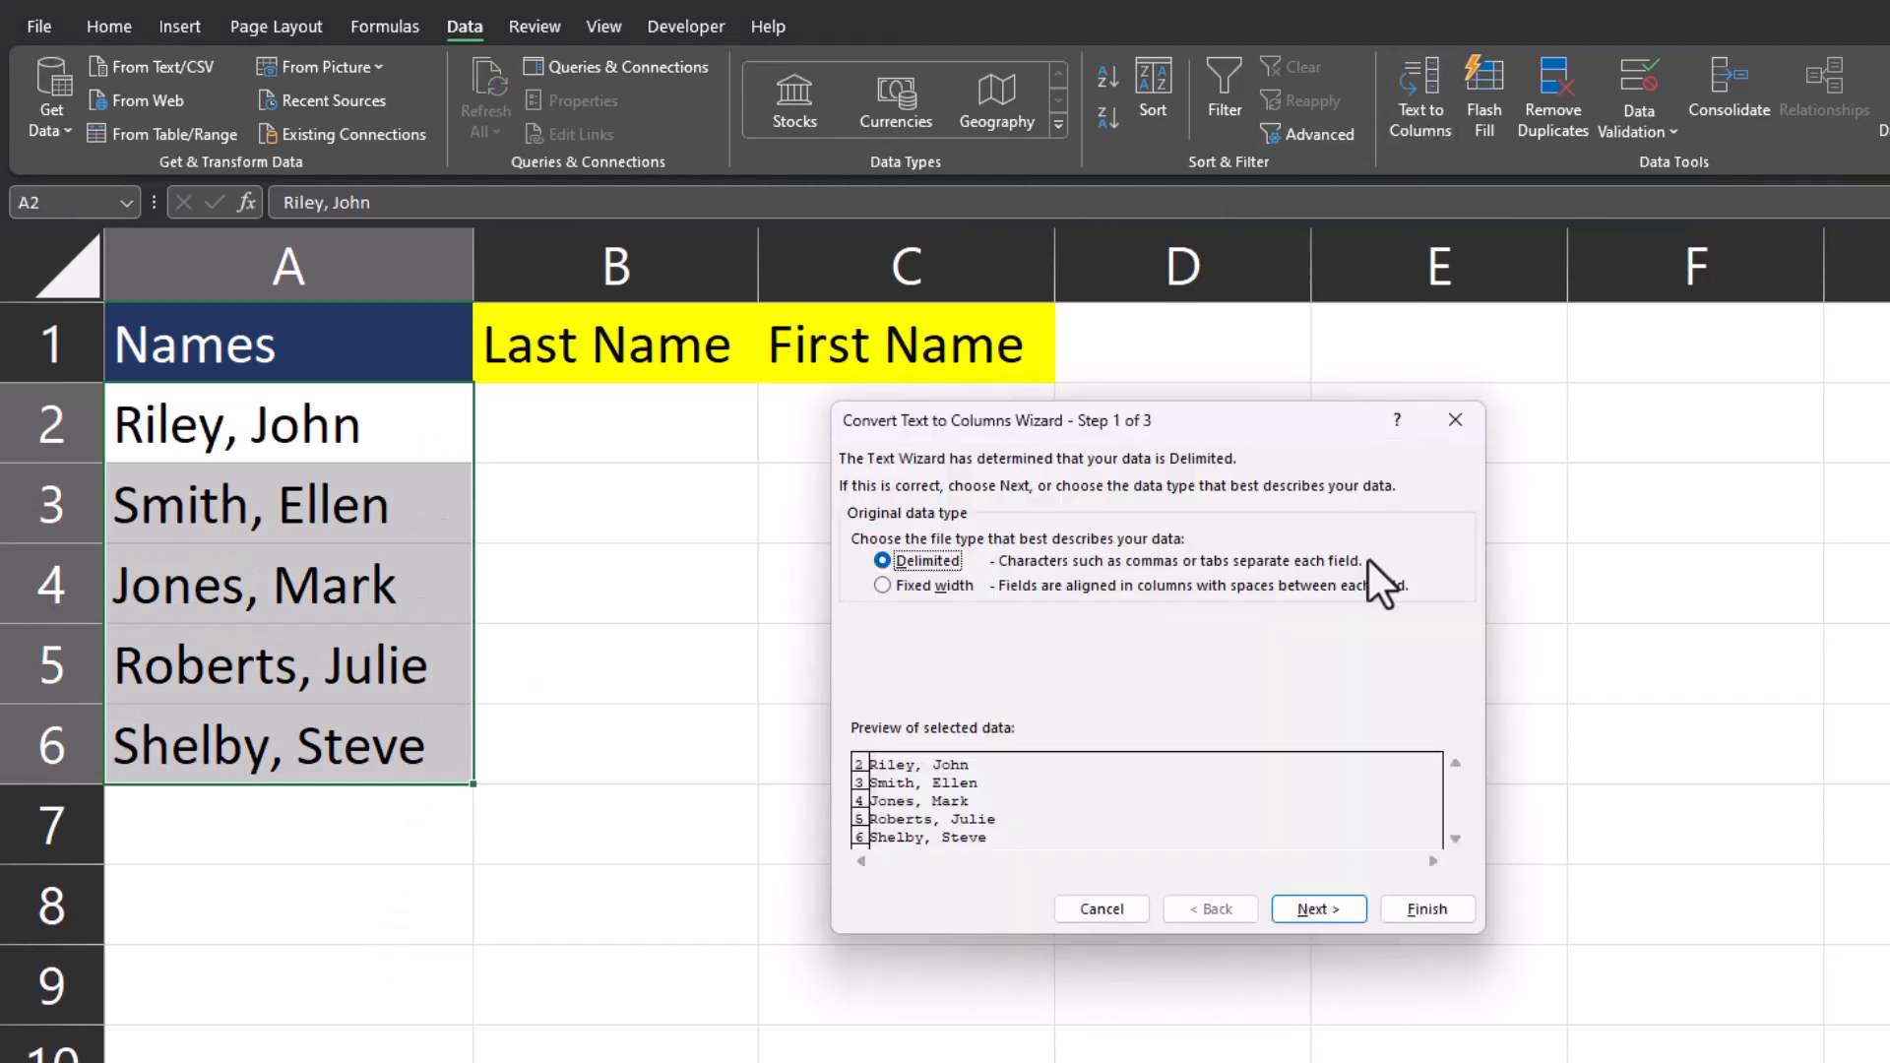
click(1317, 908)
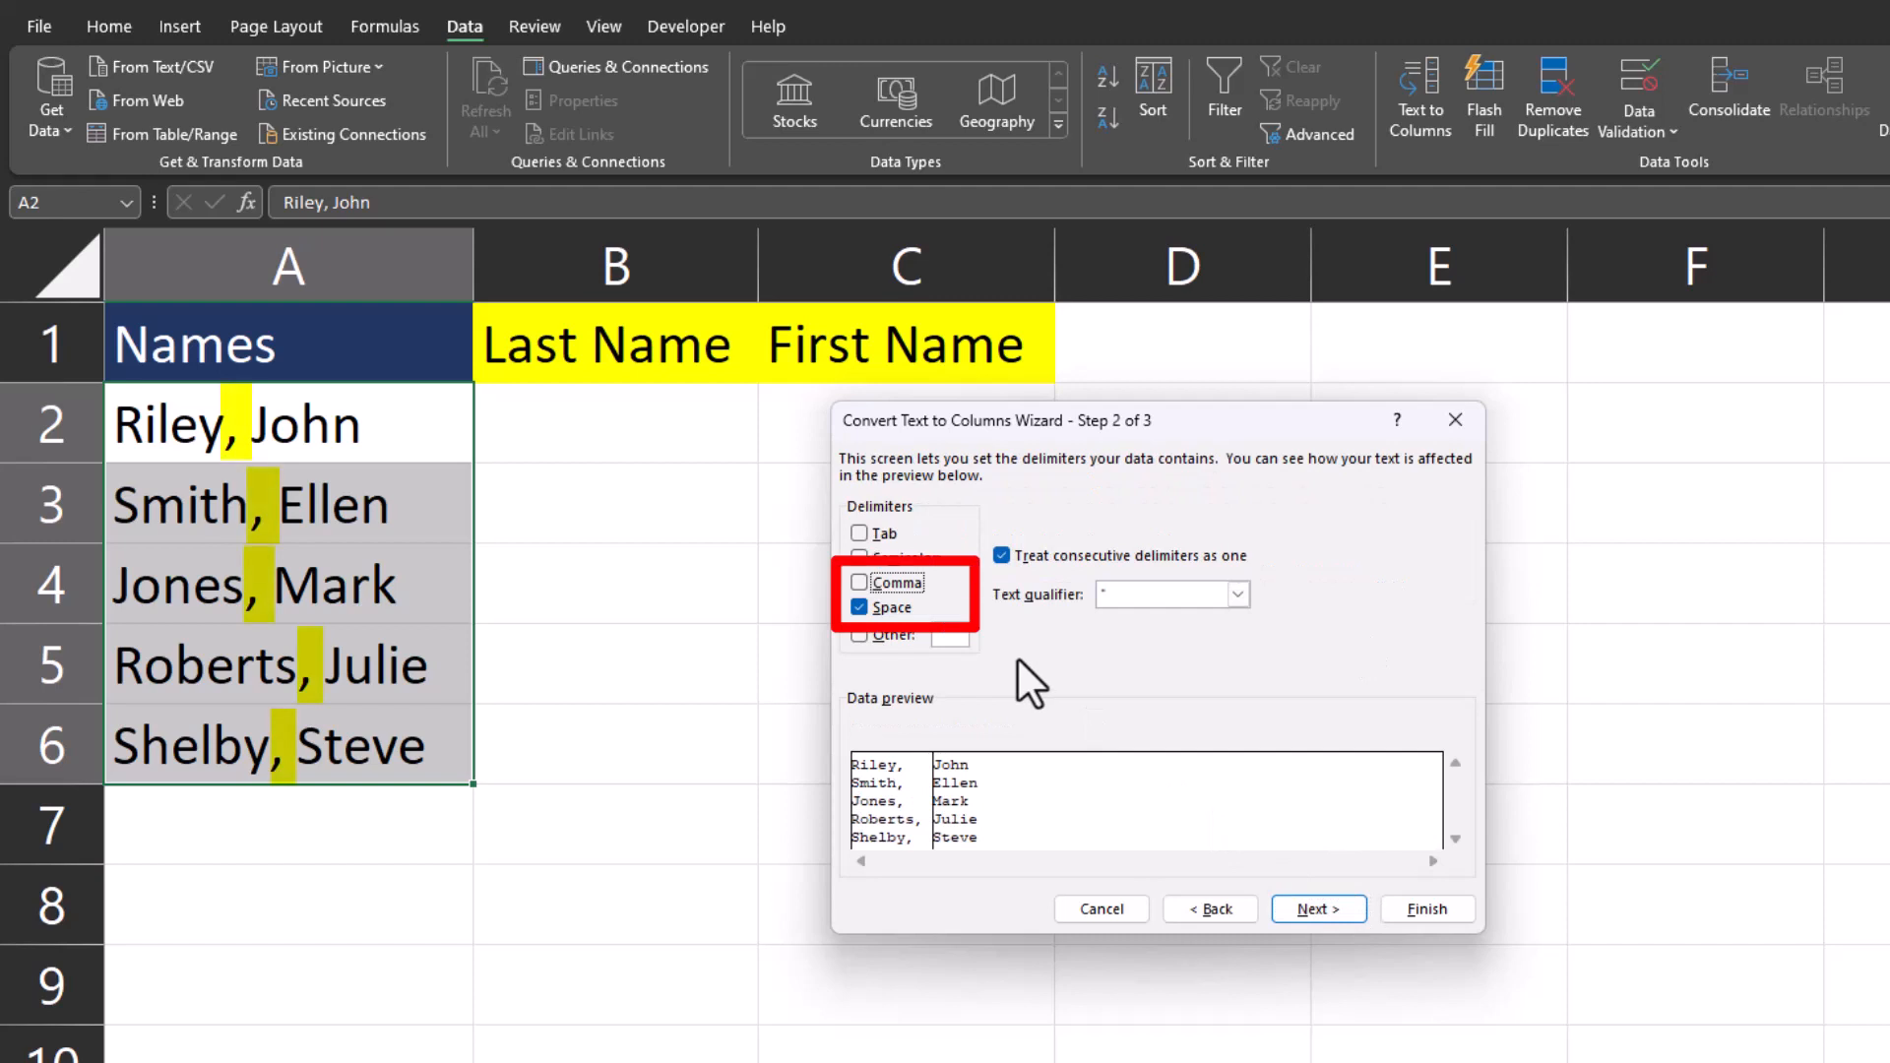
click(861, 583)
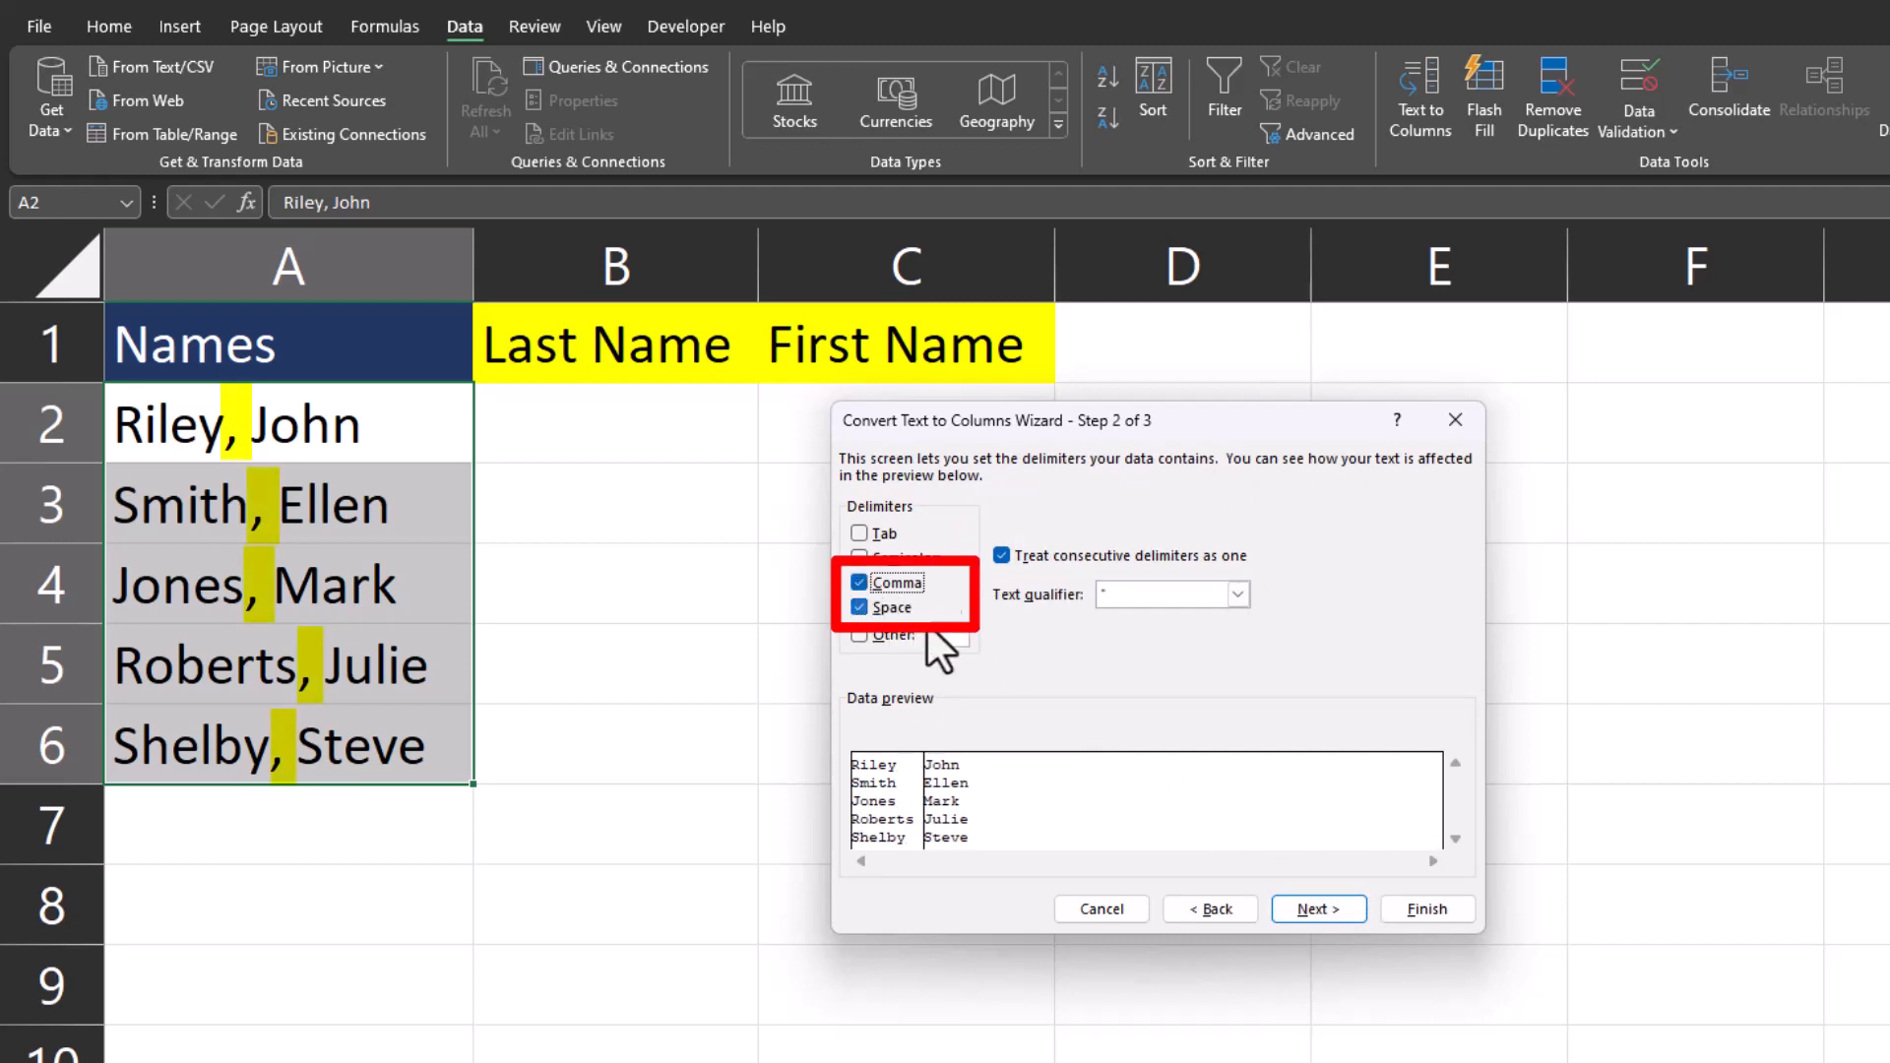
mouse_move(1005, 676)
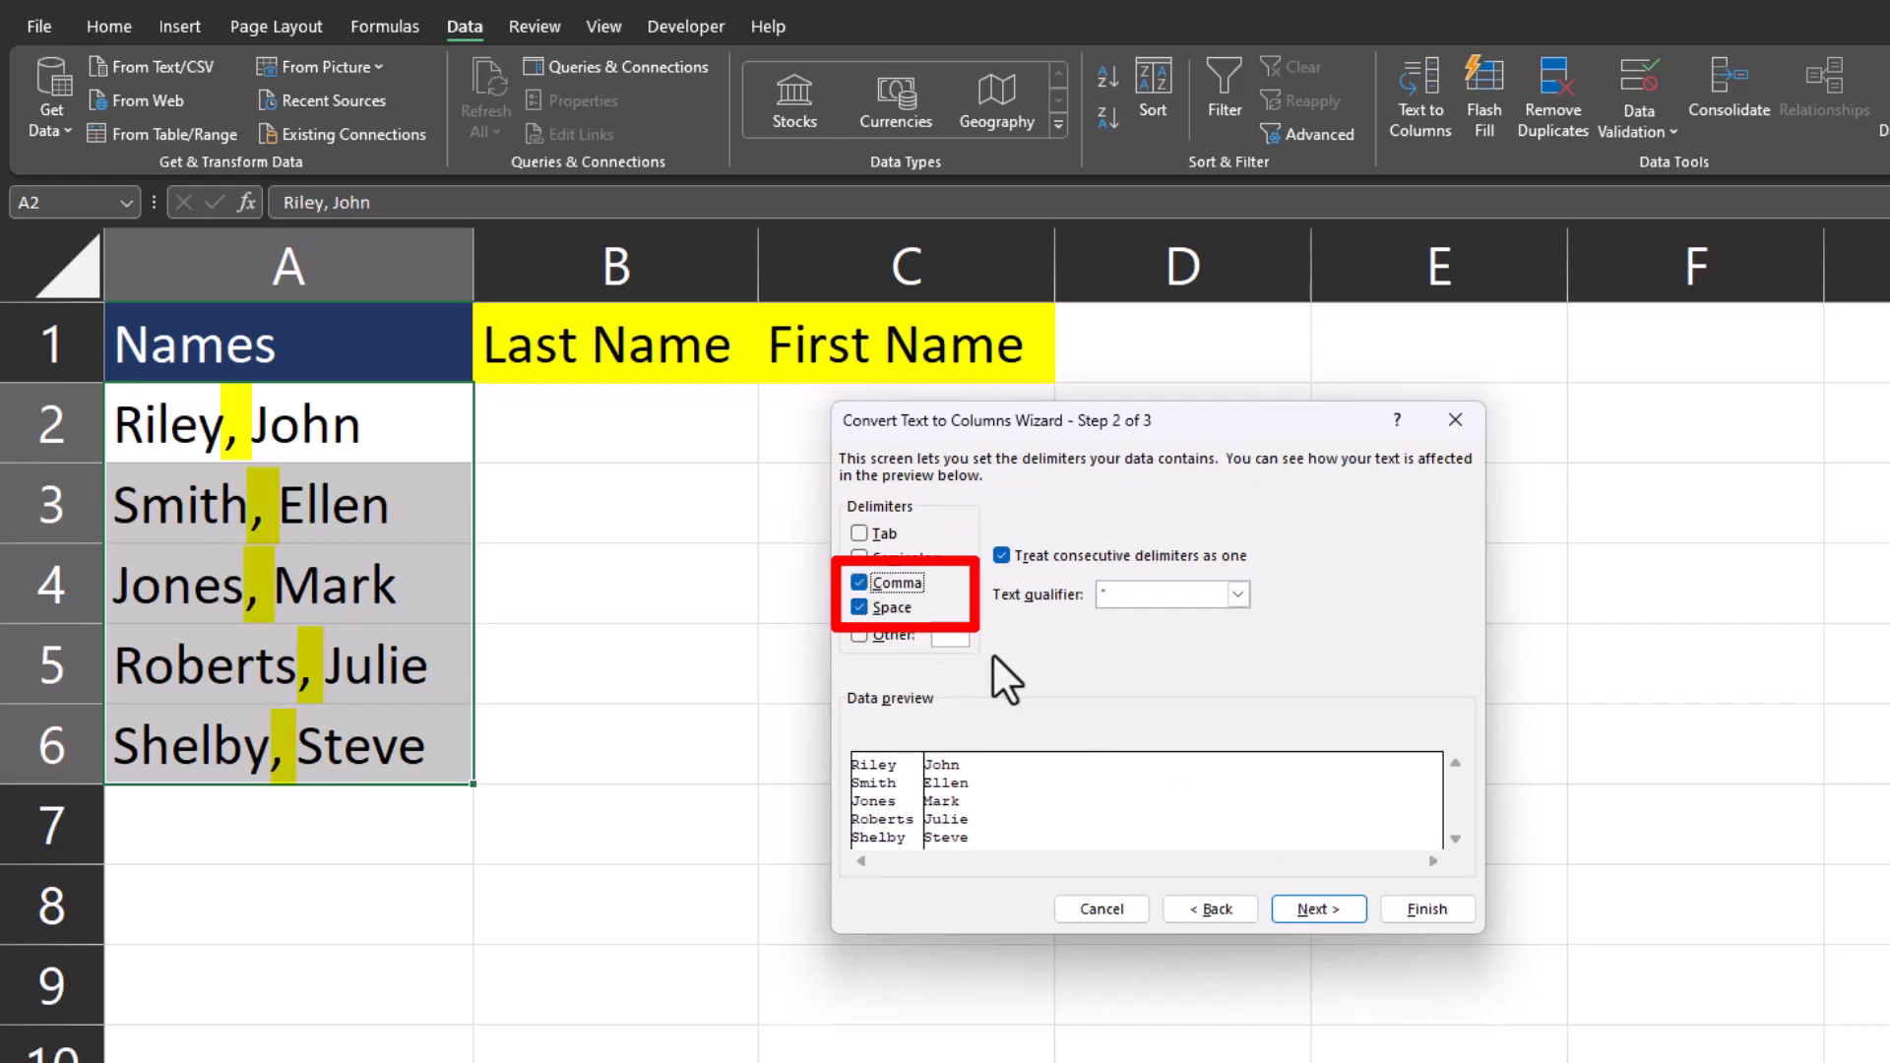
click(1318, 910)
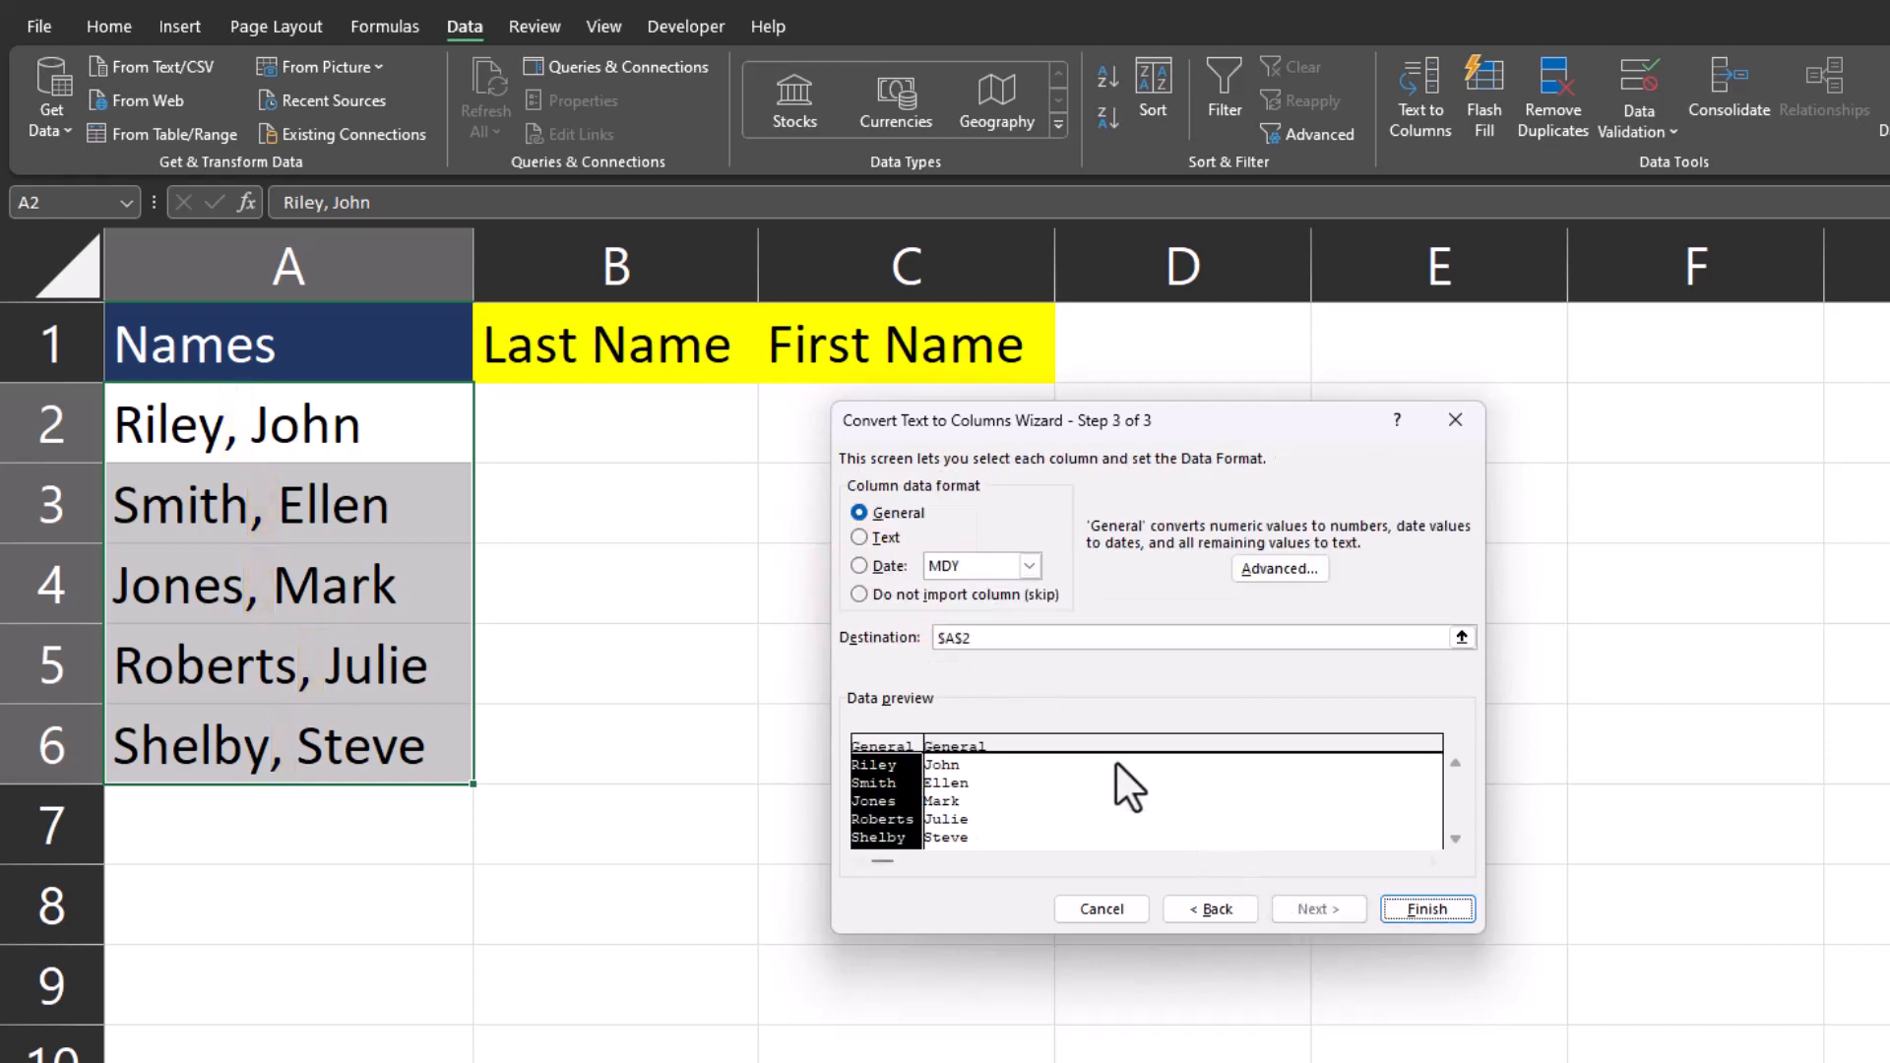
Step: Output the split last and first names starting at B2, filling columns B and C
click(614, 423)
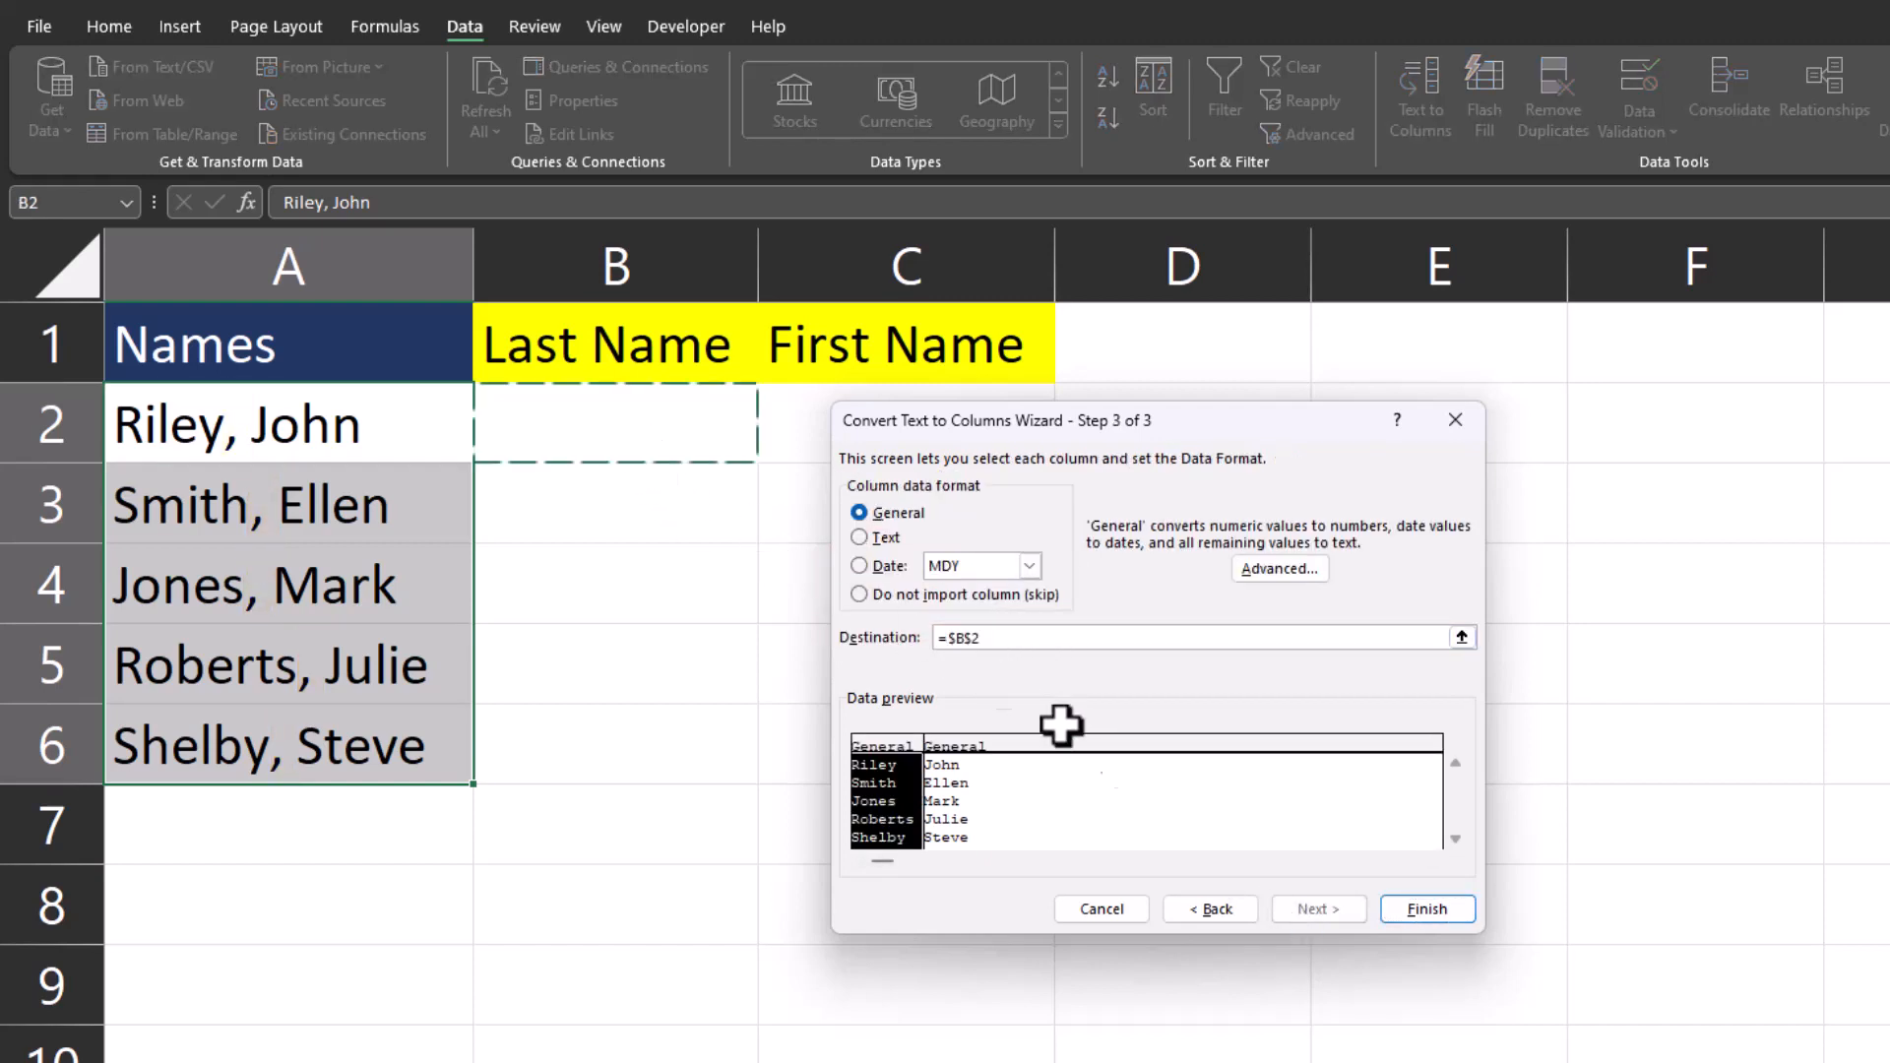
click(1426, 910)
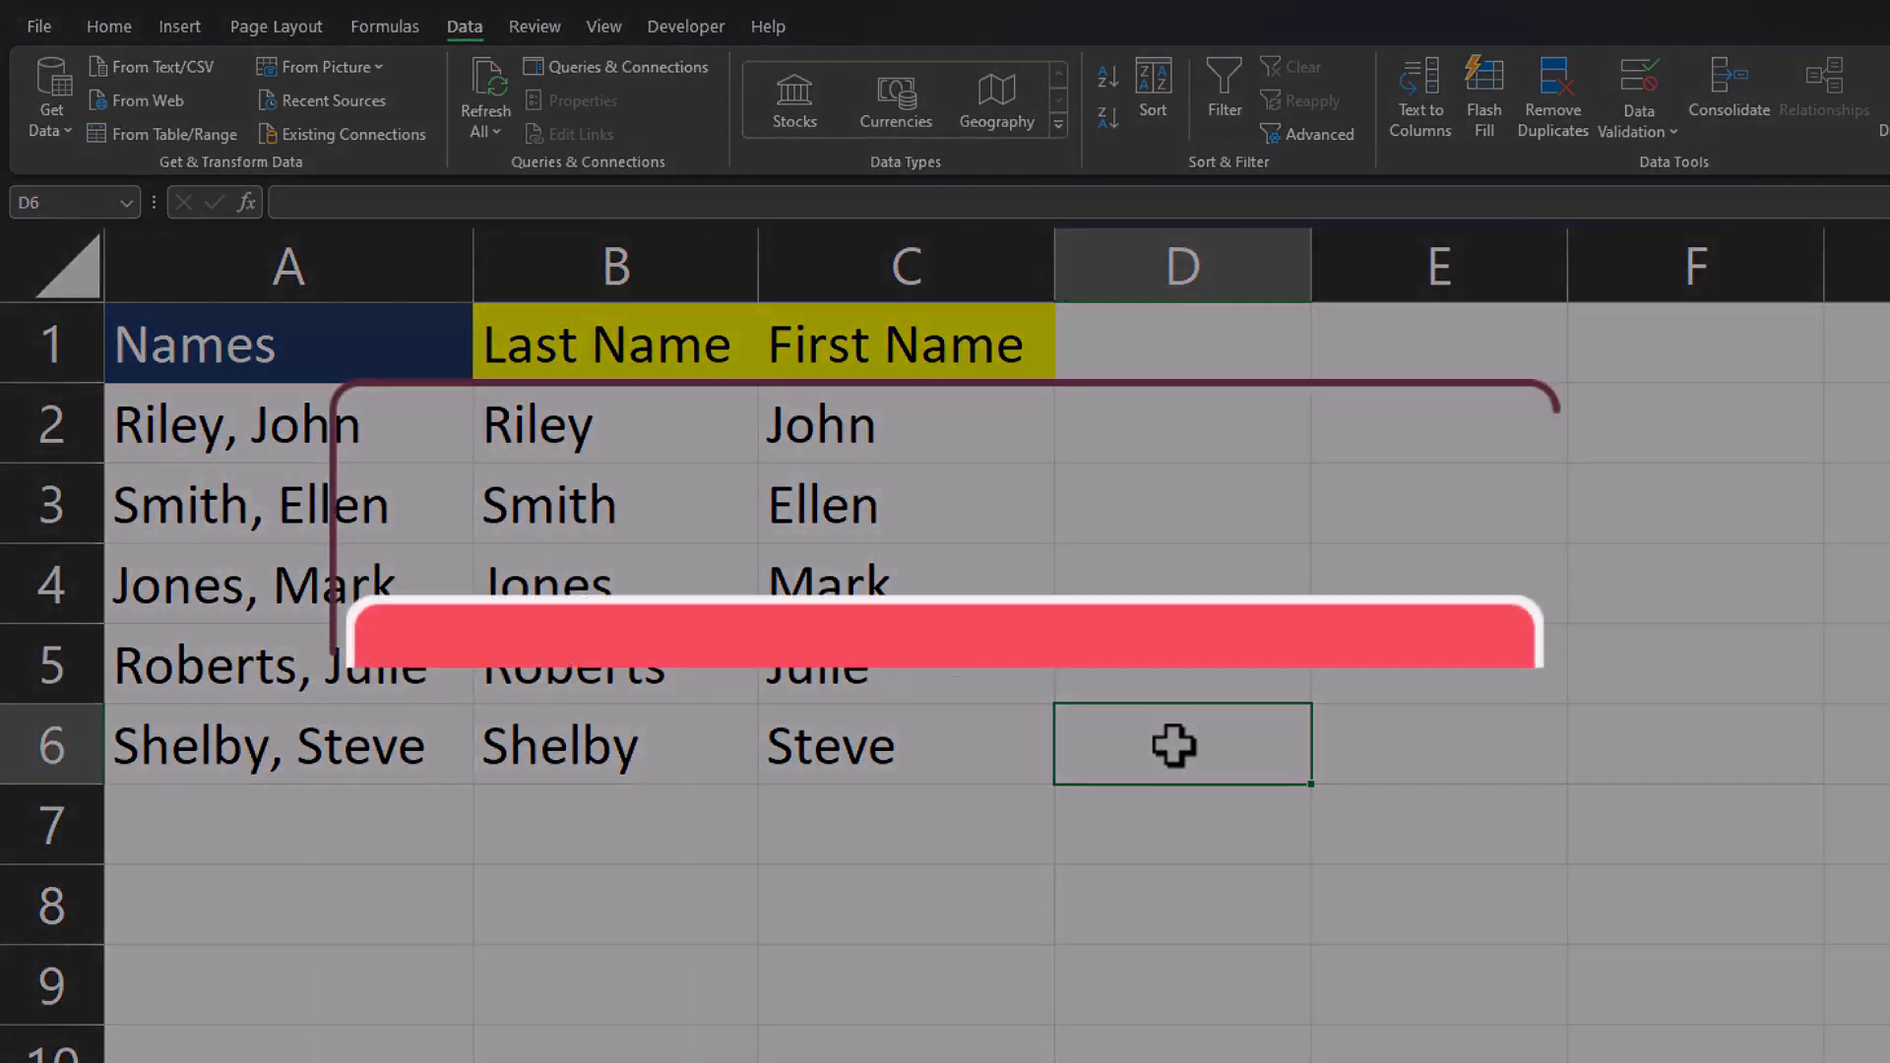